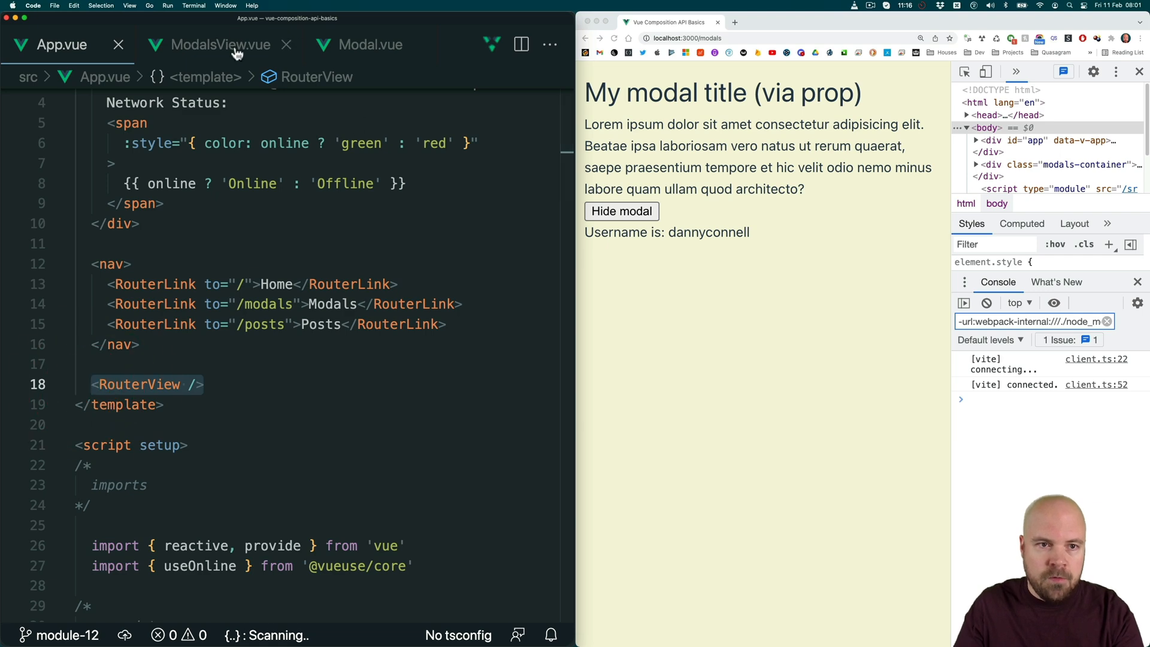
Switch to the ModalsView.vue tab showing the dark-modal checkbox and dynamic modal component
{"action": "left_click", "coordinate": [220, 45]}
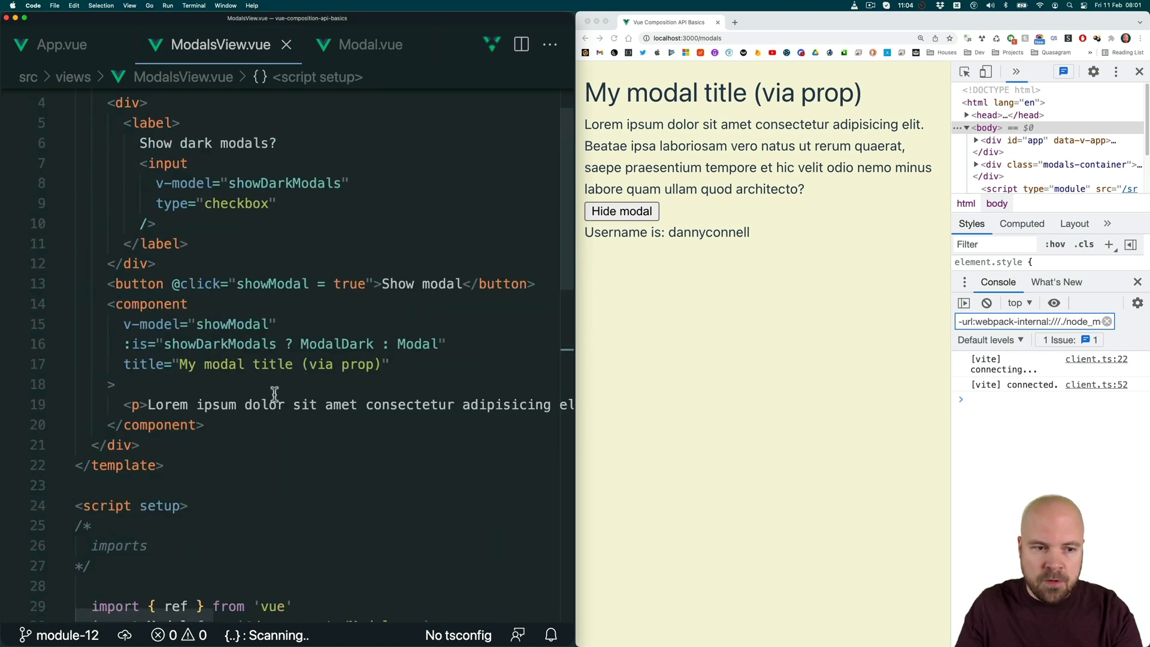
Switch to Modal.vue to view the title prop and injected userData.username in its template
{"action": "left_click", "coordinate": [370, 45]}
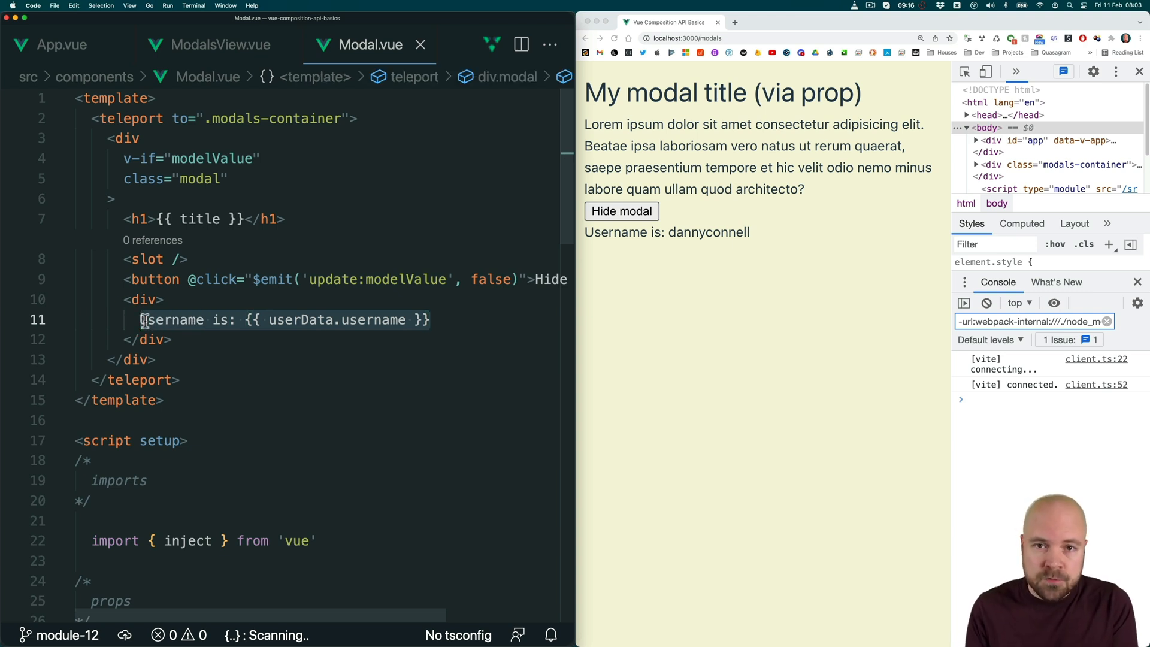
Return to App.vue, where the reactive userData object is provided as 'userData'
{"action": "left_click", "coordinate": [62, 44]}
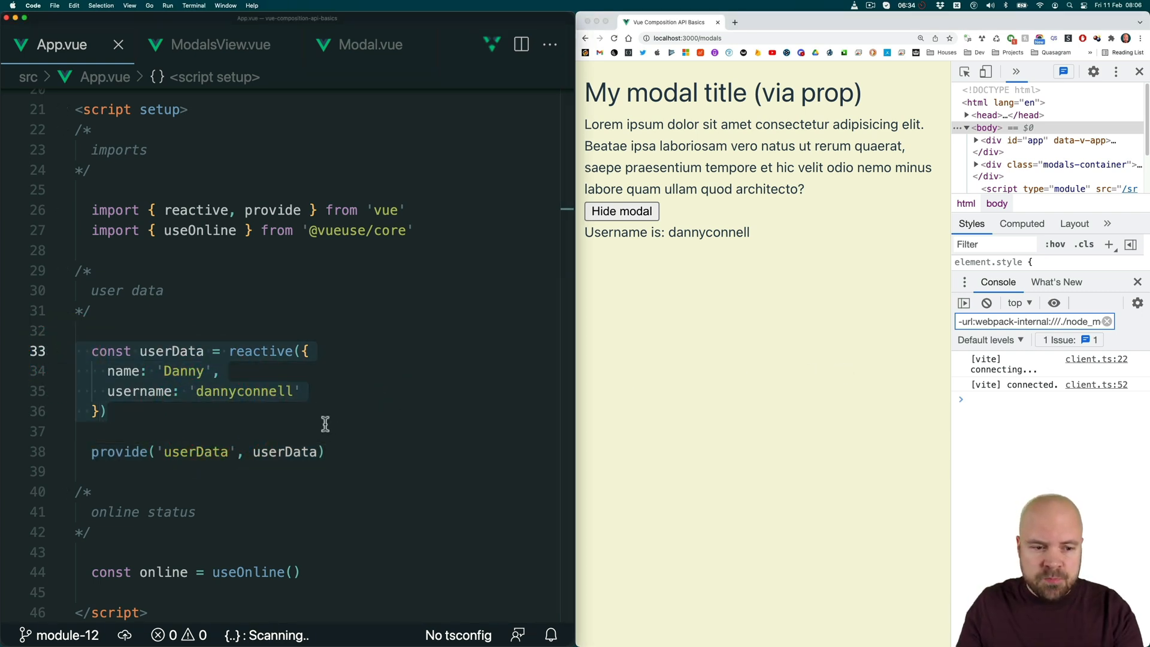
{"action": "mouse_move", "coordinate": [907, 383]}
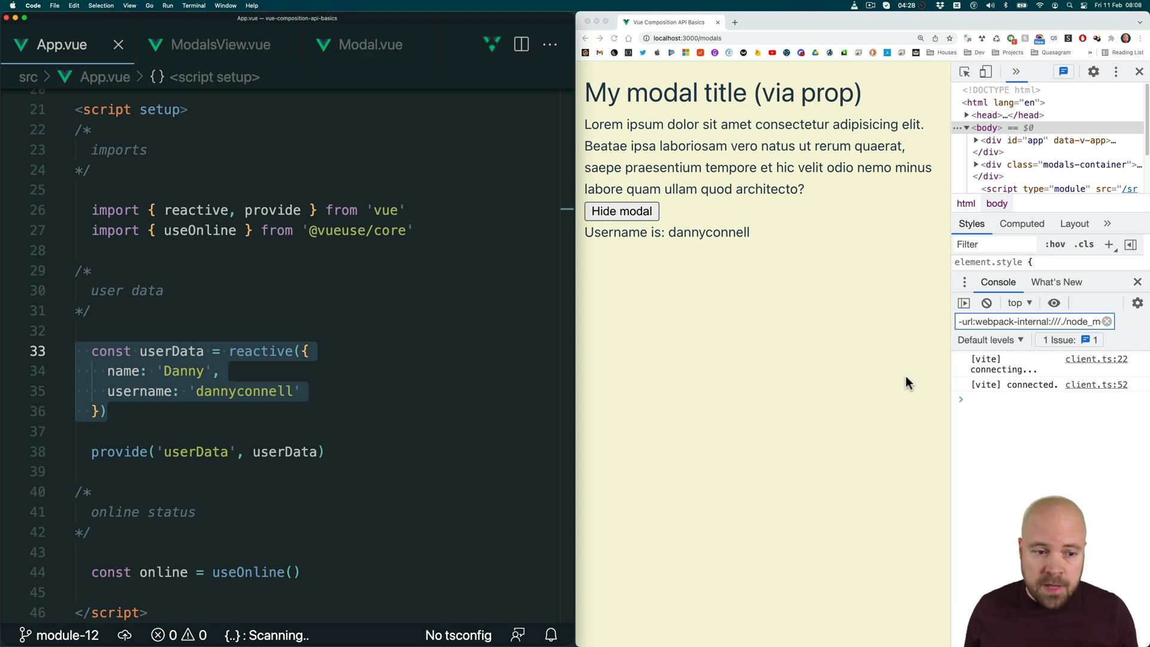